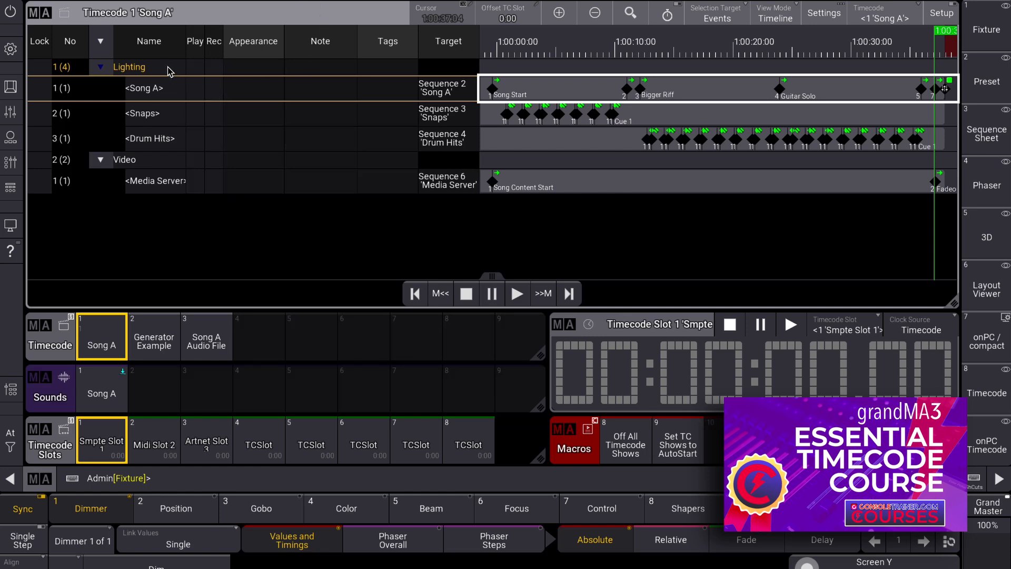
# Select the Lighting and Video track groups and set View Mode to Both, revealing the Track Group column
pyautogui.click(129, 67)
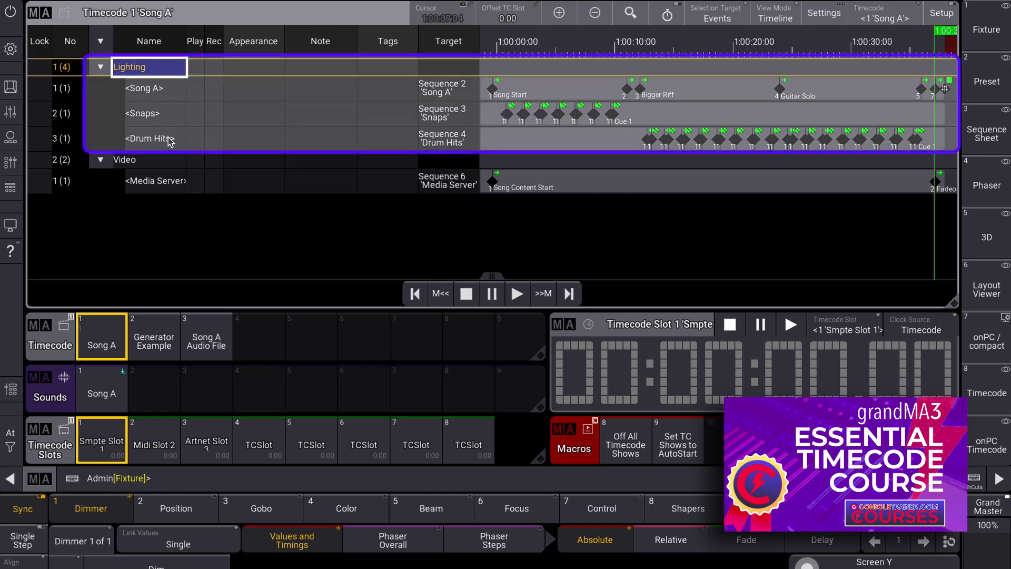
pyautogui.click(124, 159)
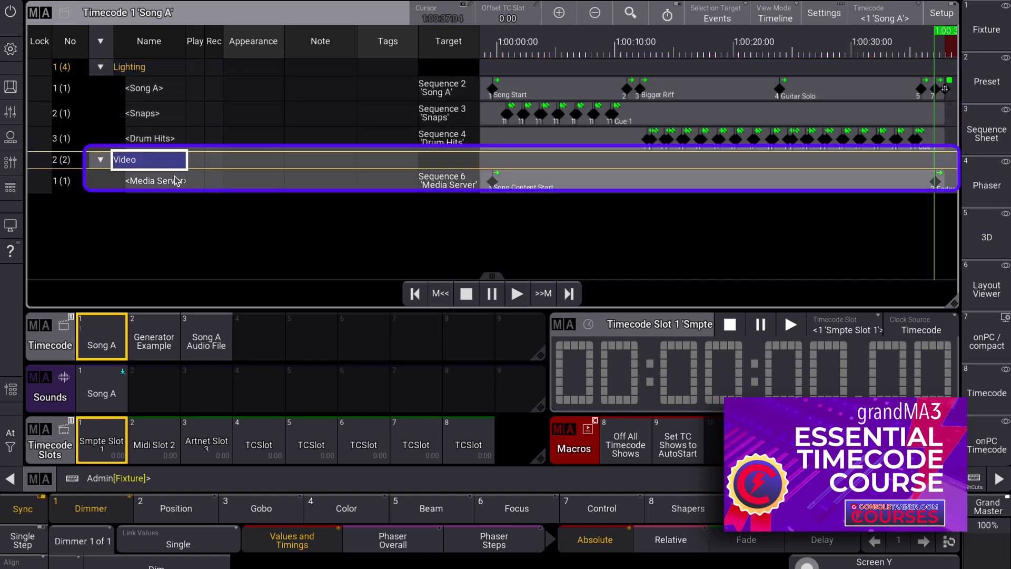
pyautogui.click(155, 180)
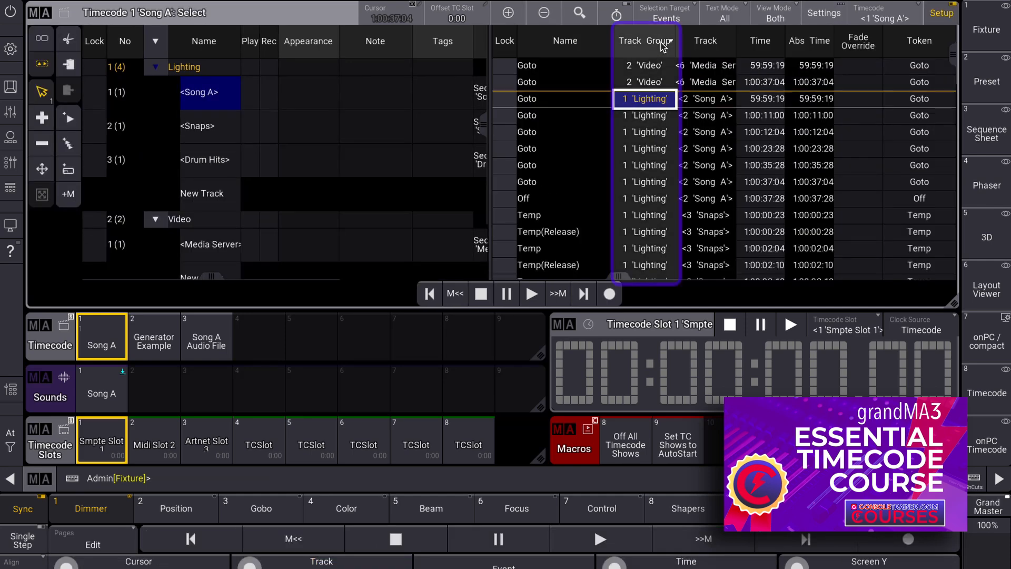
pyautogui.scroll(3)
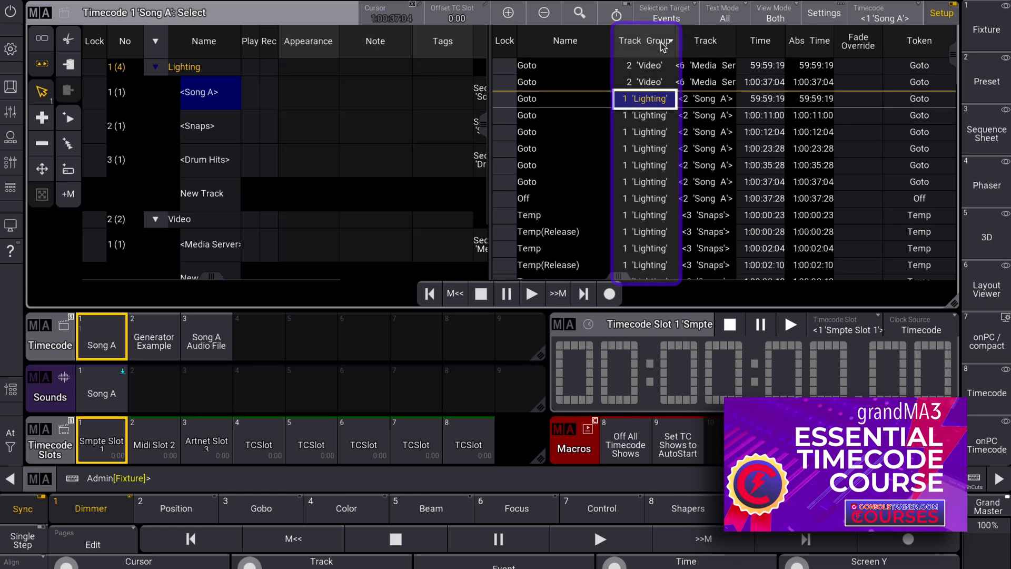
# Back in Timeline view, create a new track group and name it 'New TG'
pyautogui.click(774, 12)
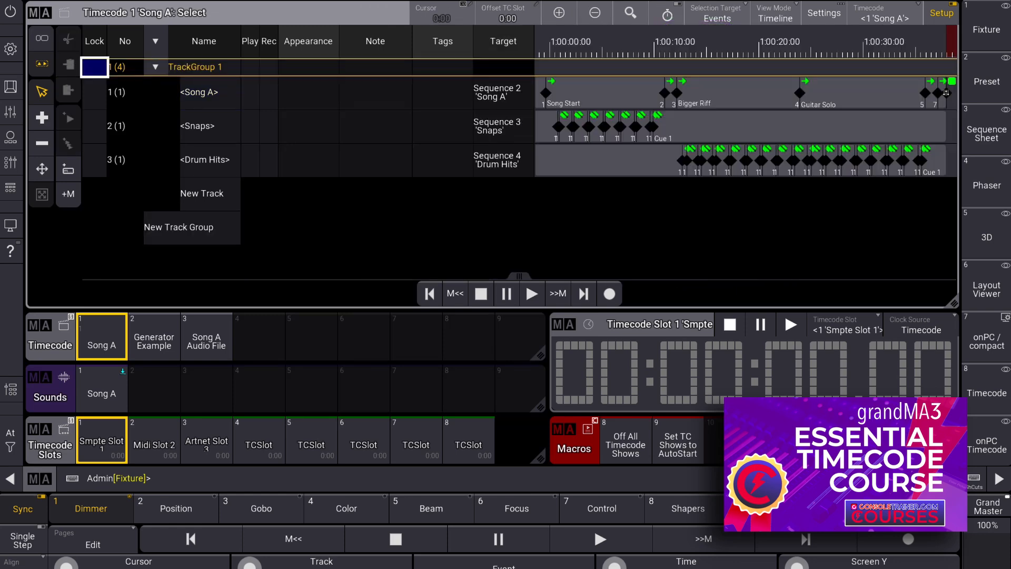
pyautogui.moveTo(192, 226)
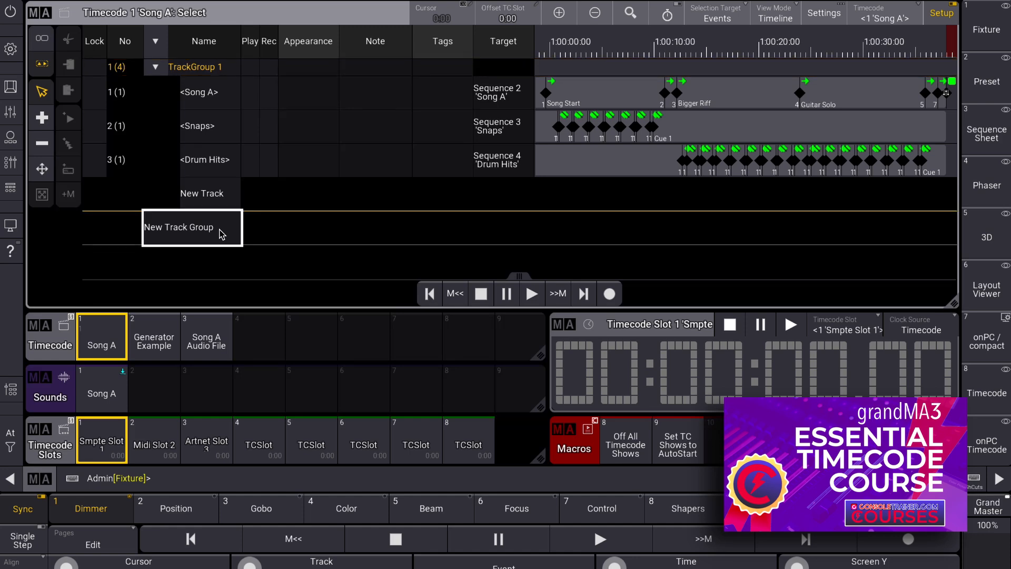
pyautogui.click(179, 226)
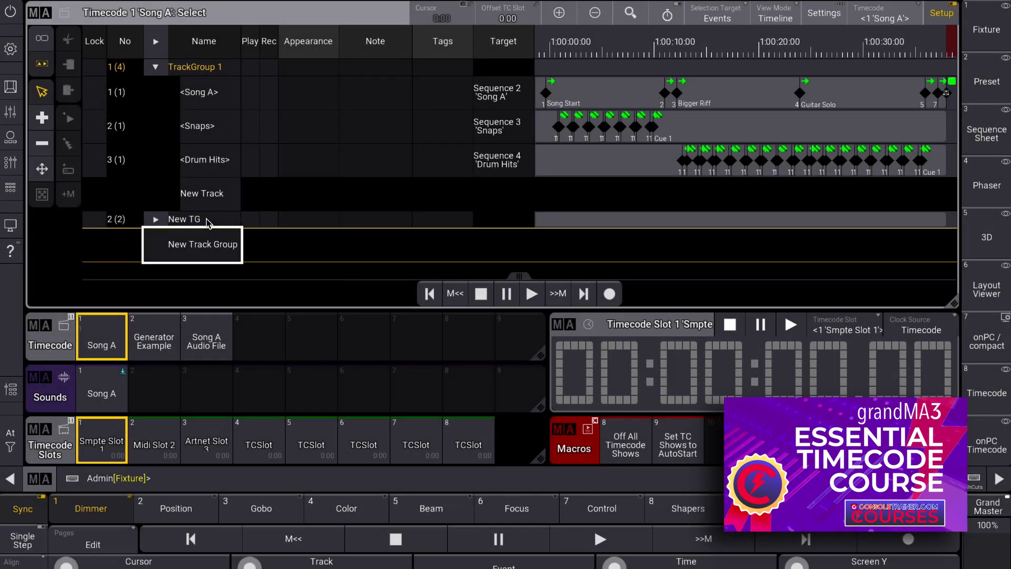
pyautogui.doubleClick(184, 220)
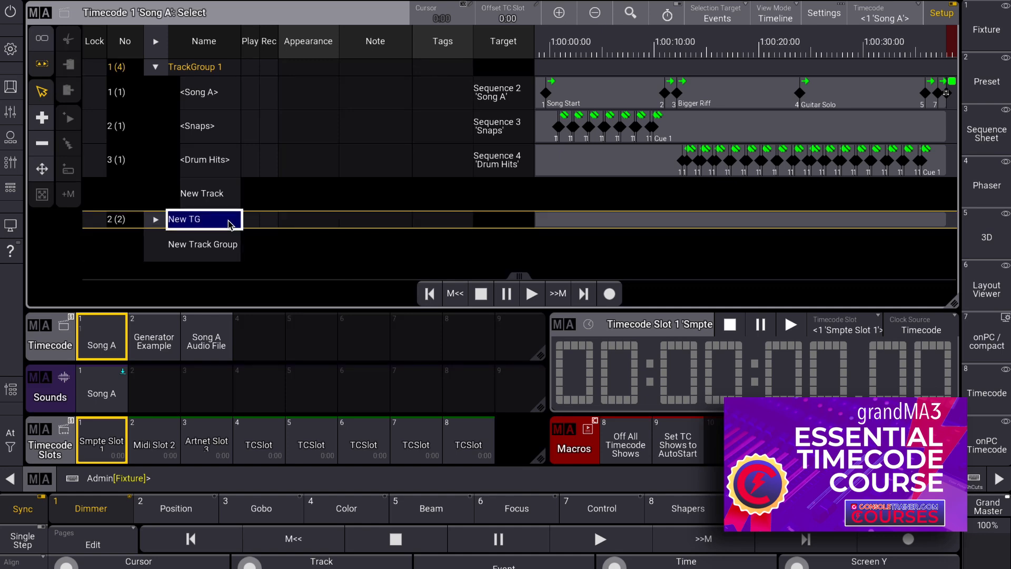
pyautogui.moveTo(237, 78)
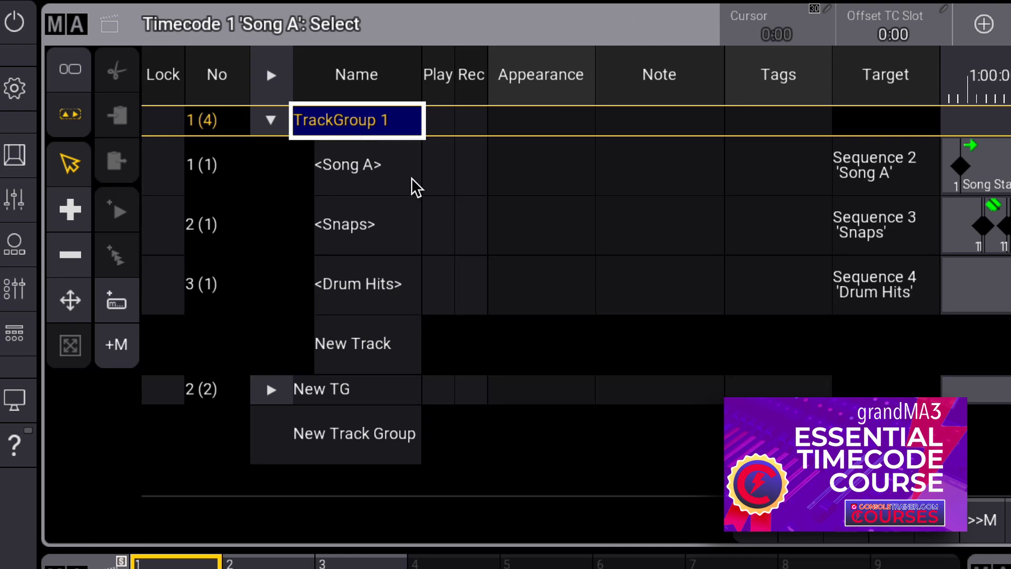
pyautogui.click(357, 389)
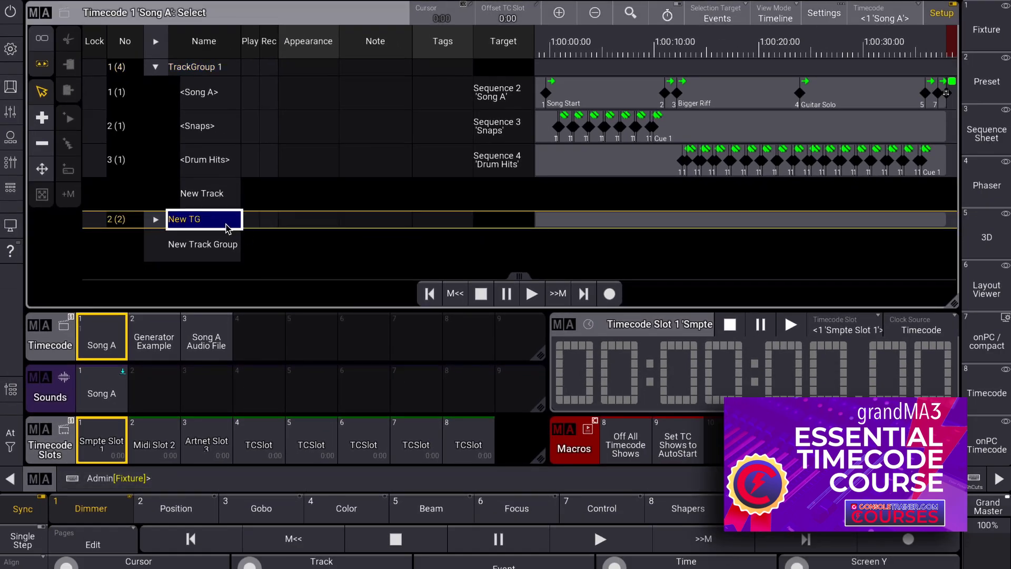
pyautogui.click(608, 294)
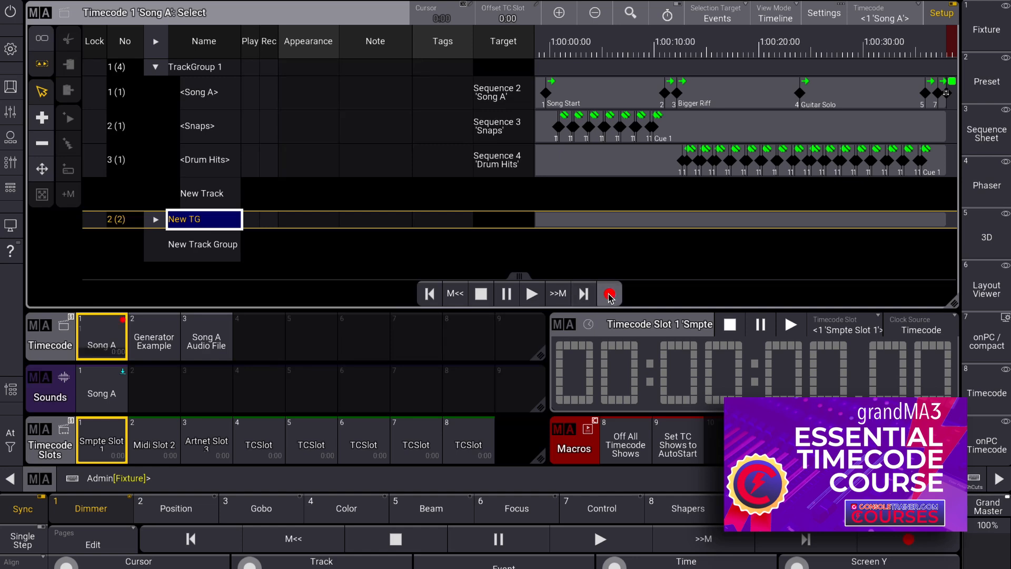
pyautogui.click(609, 294)
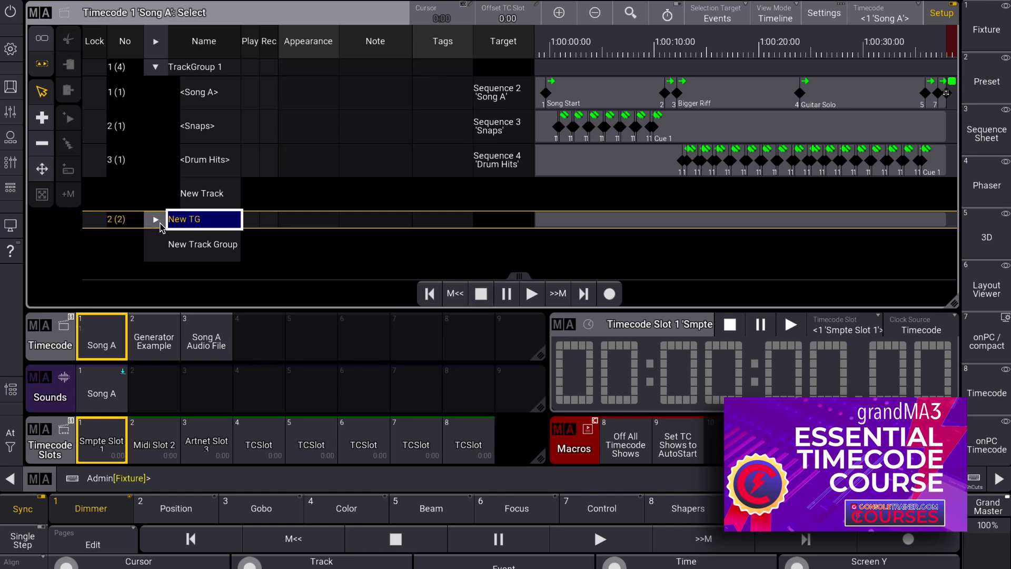
# Expand New TG and add a new track targeting the Sequence 'Spots'
pyautogui.click(202, 192)
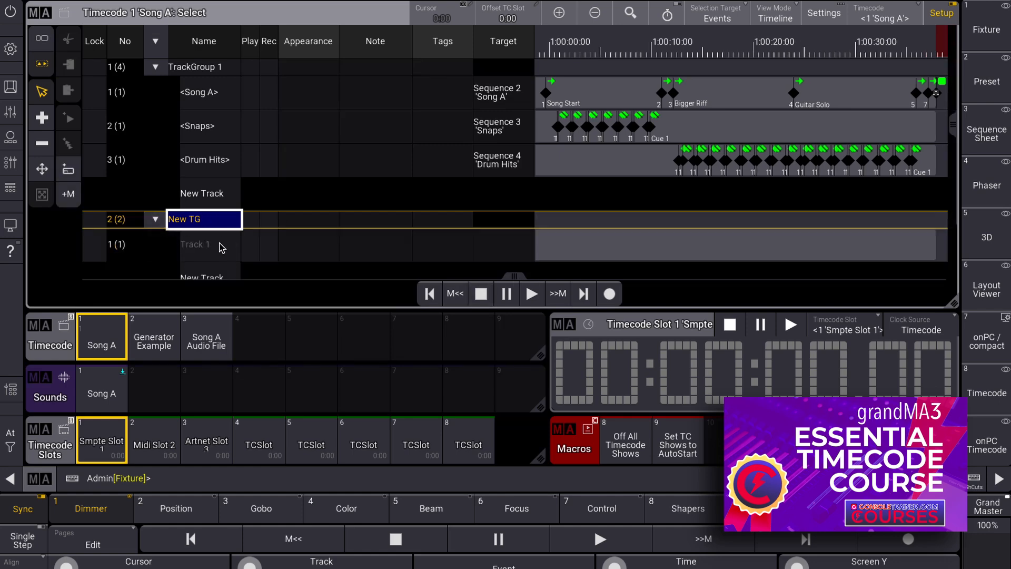
pyautogui.click(209, 245)
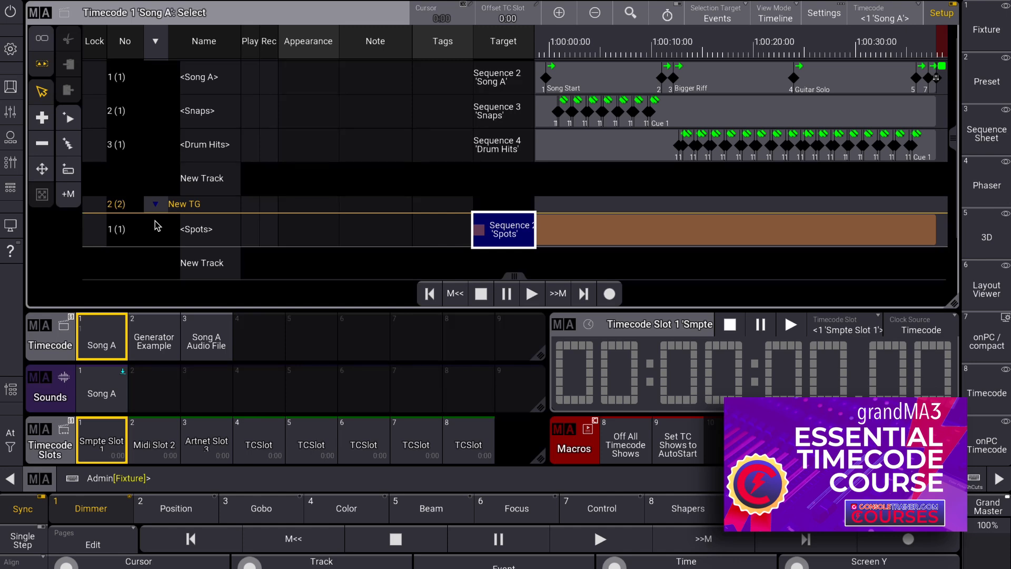
pyautogui.click(504, 145)
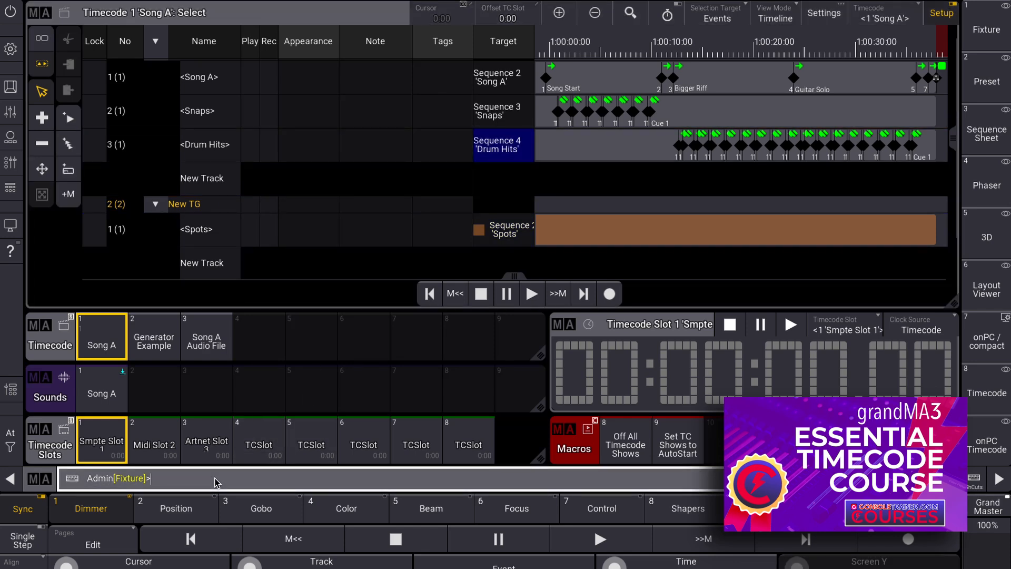
pyautogui.click(375, 231)
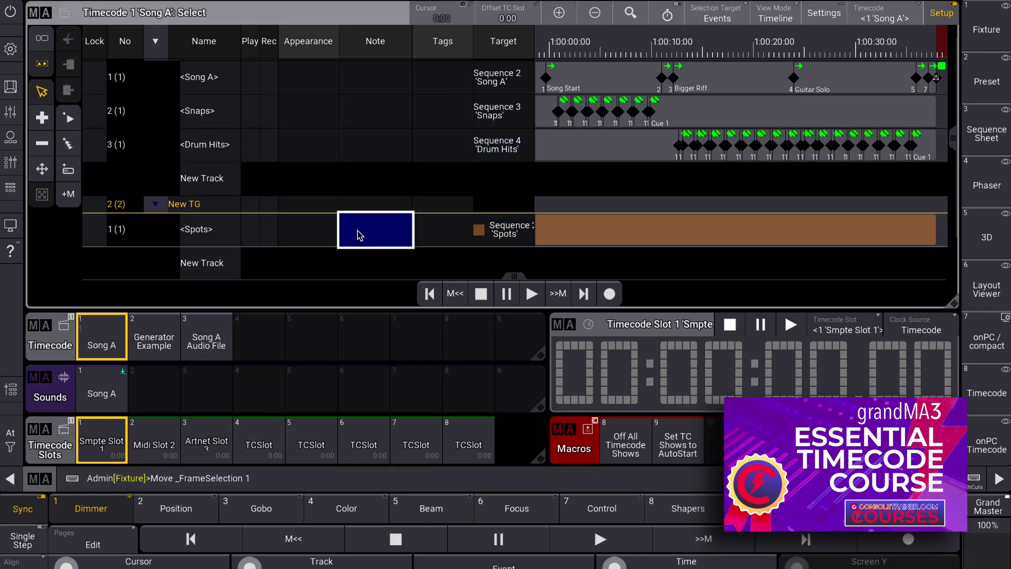